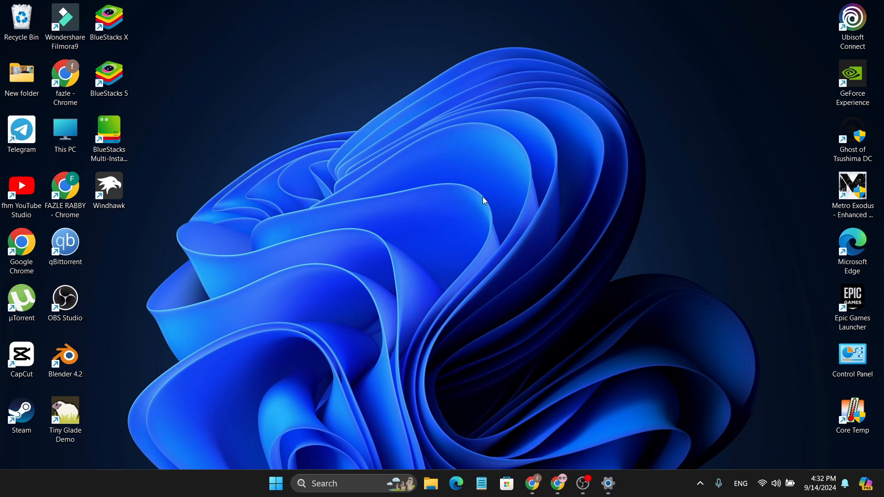
{"action": "mouse_move", "coordinate": [467, 247]}
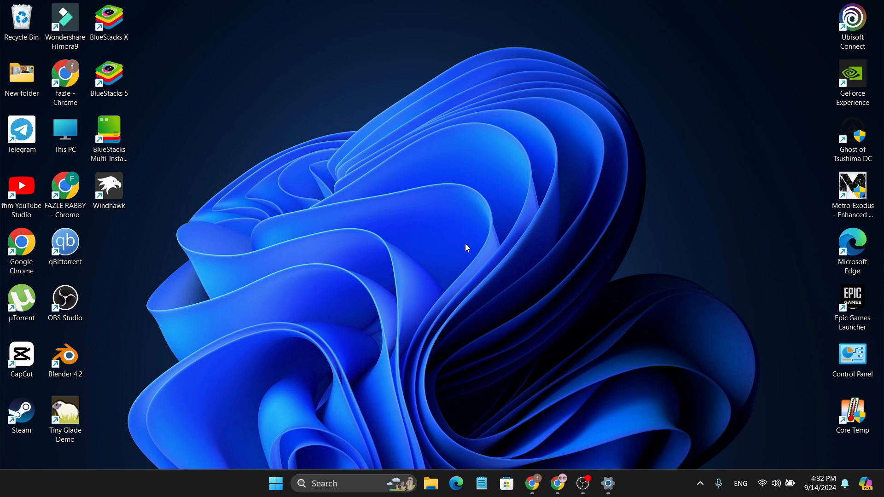
Bring up the Start menu showing pinned and recommended apps
{"action": "left_click", "coordinate": [275, 484]}
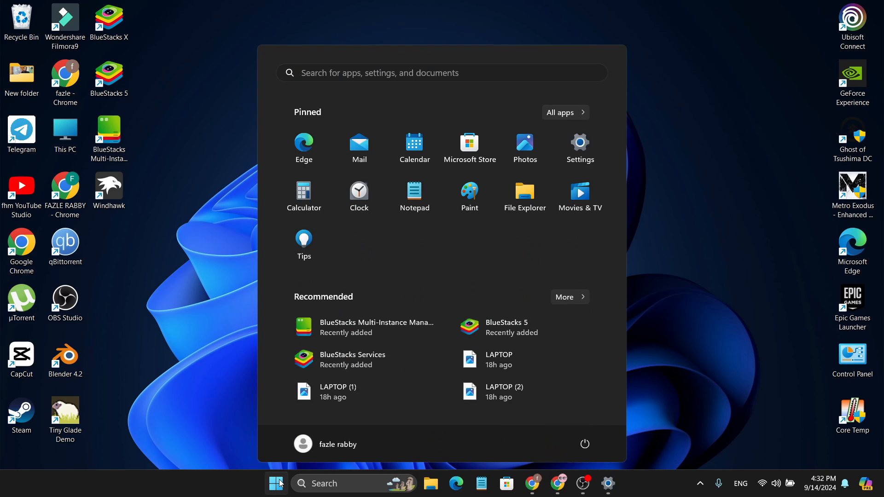
Launch Settings and go to the Installed apps list
{"action": "left_click", "coordinate": [579, 144]}
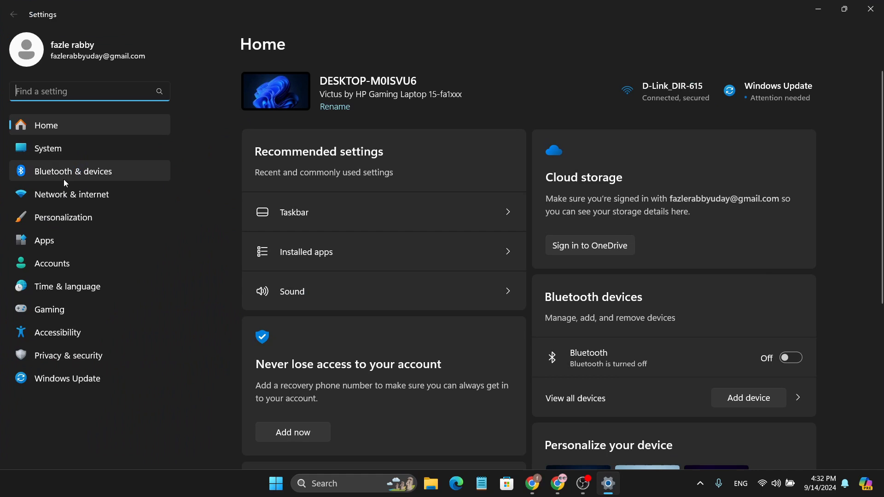
{"action": "left_click", "coordinate": [44, 240]}
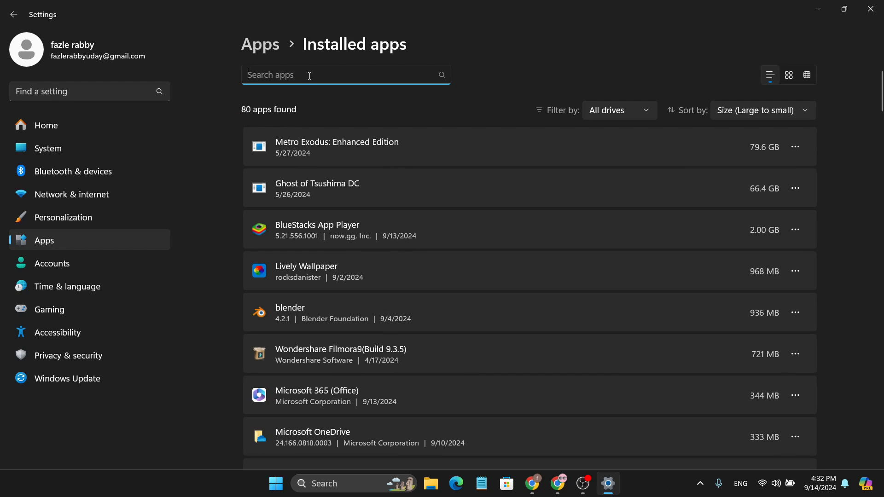
Filter installed apps by 'live' and show the options for Lively Wallpaper
{"action": "type", "text": "live"}
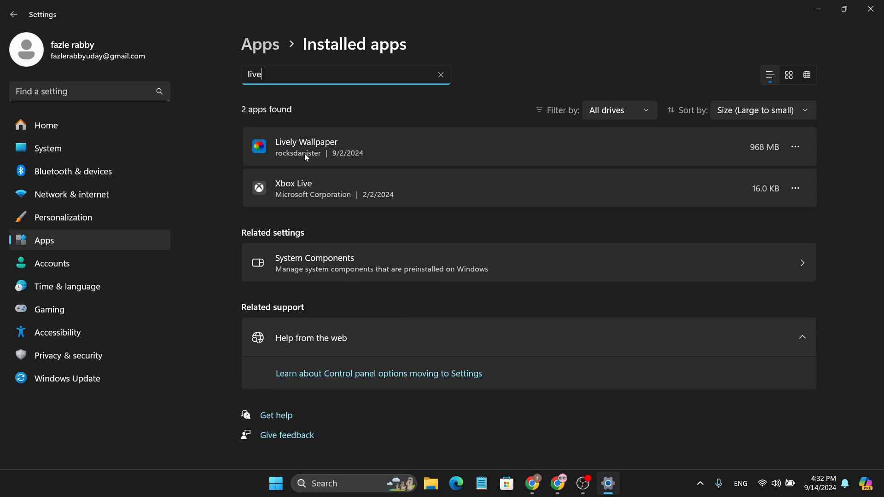
{"action": "mouse_move", "coordinate": [796, 147]}
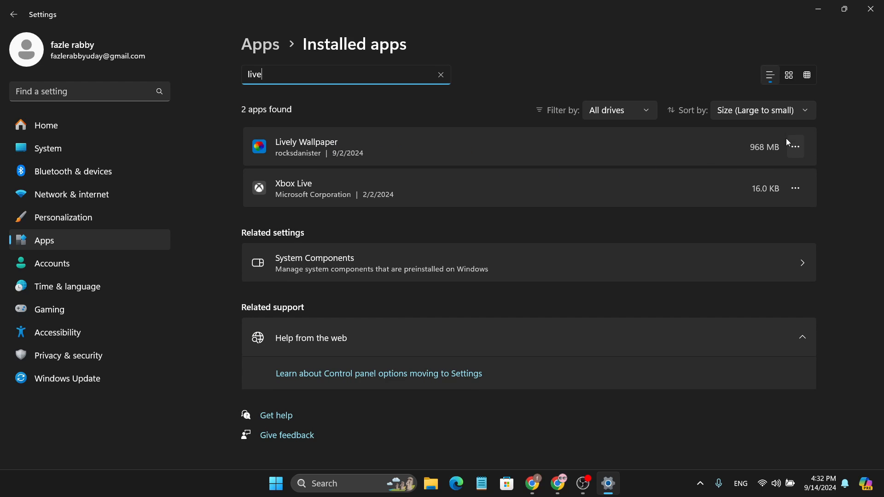
{"action": "left_click", "coordinate": [795, 147]}
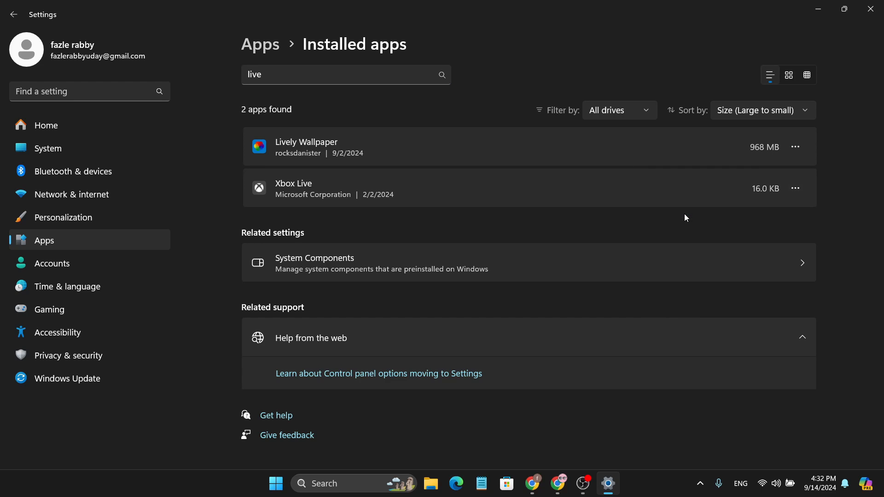
Uninstall Lively Wallpaper, confirming the removal prompt
{"action": "left_click", "coordinate": [795, 188]}
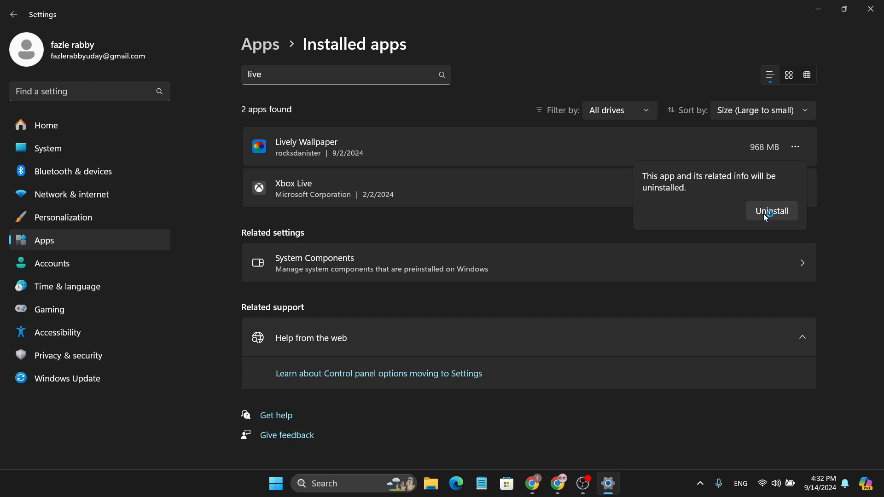
{"action": "left_click", "coordinate": [772, 211]}
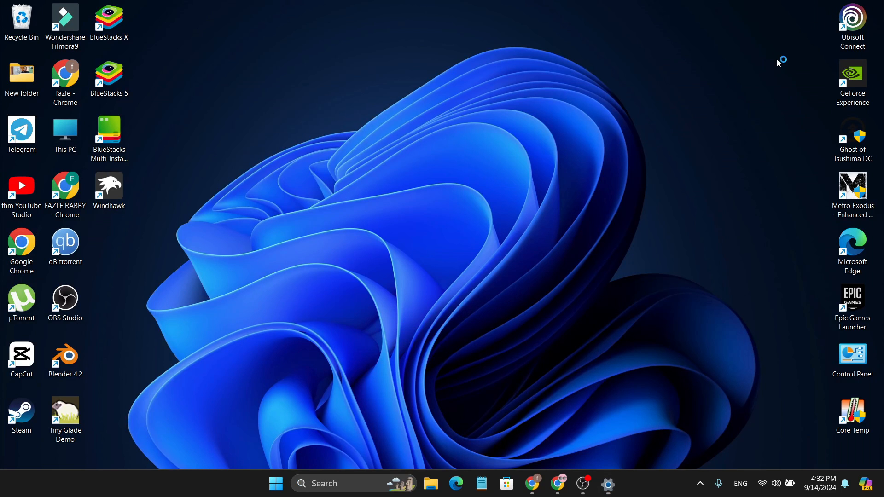
{"action": "mouse_move", "coordinate": [419, 190]}
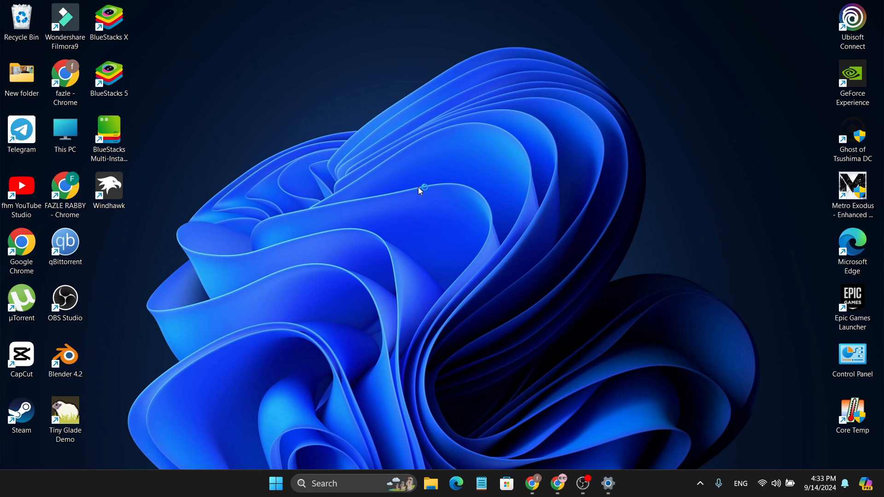